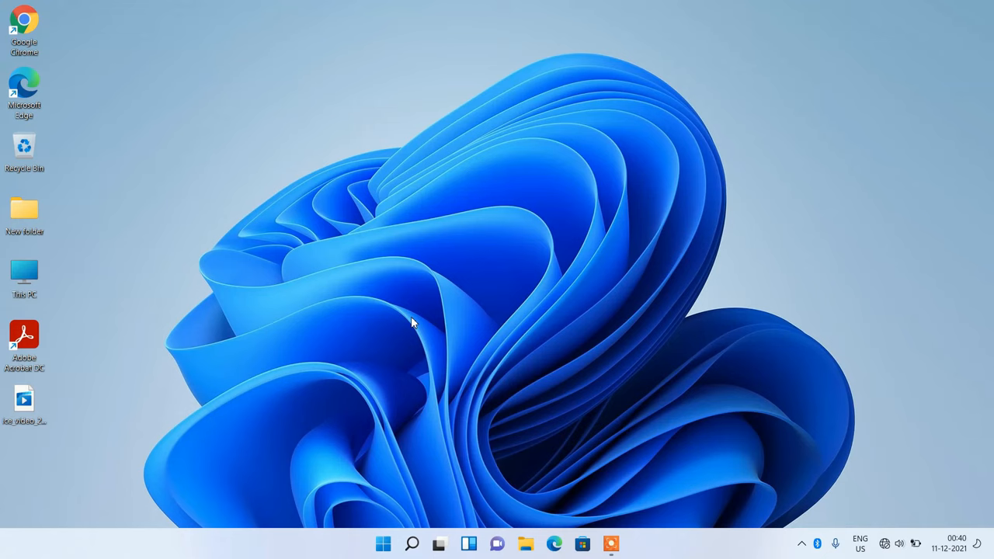
{"action": "mouse_move", "coordinate": [387, 534]}
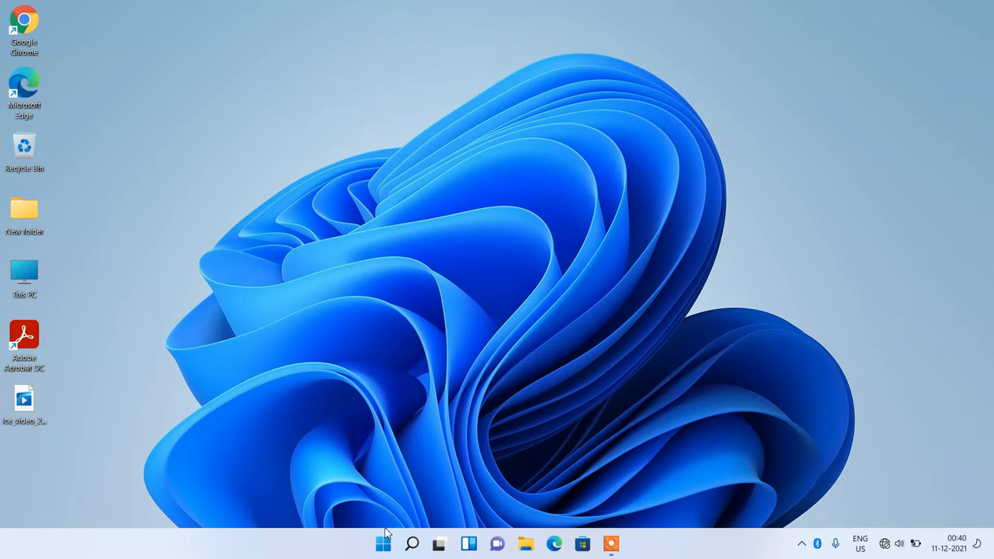
{"action": "mouse_move", "coordinate": [382, 544]}
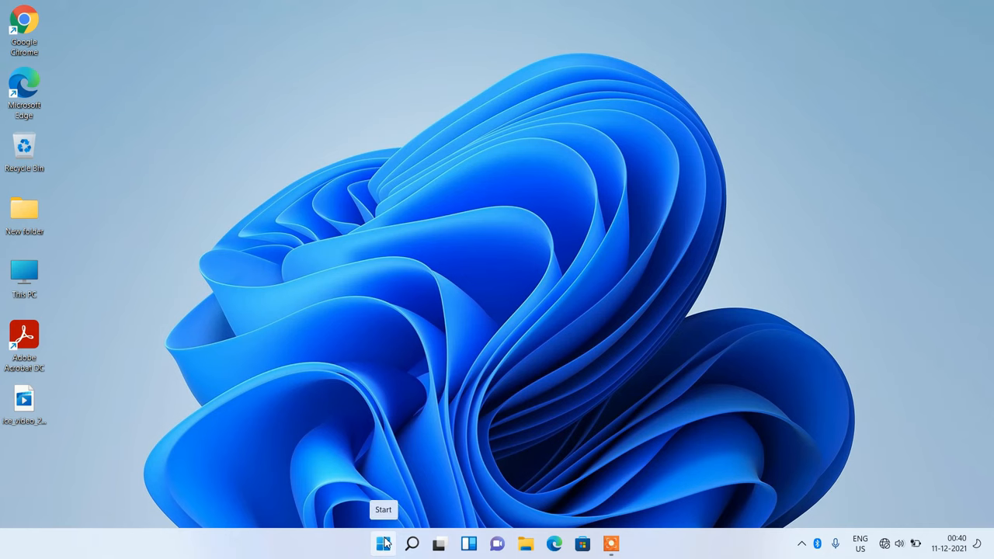
Launch Device Manager from the Start button's quick system tools menu.
{"action": "right_click", "coordinate": [384, 544]}
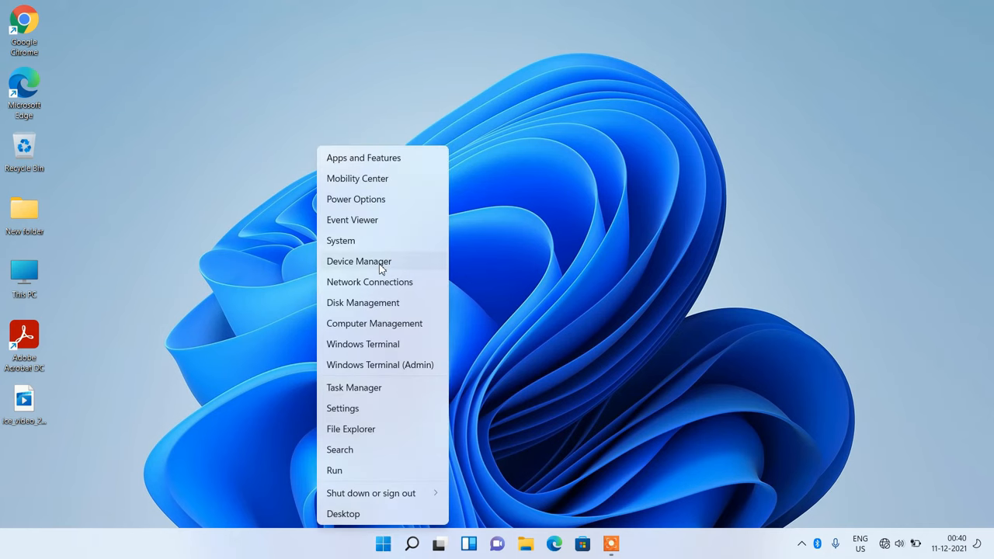
{"action": "left_click", "coordinate": [359, 261]}
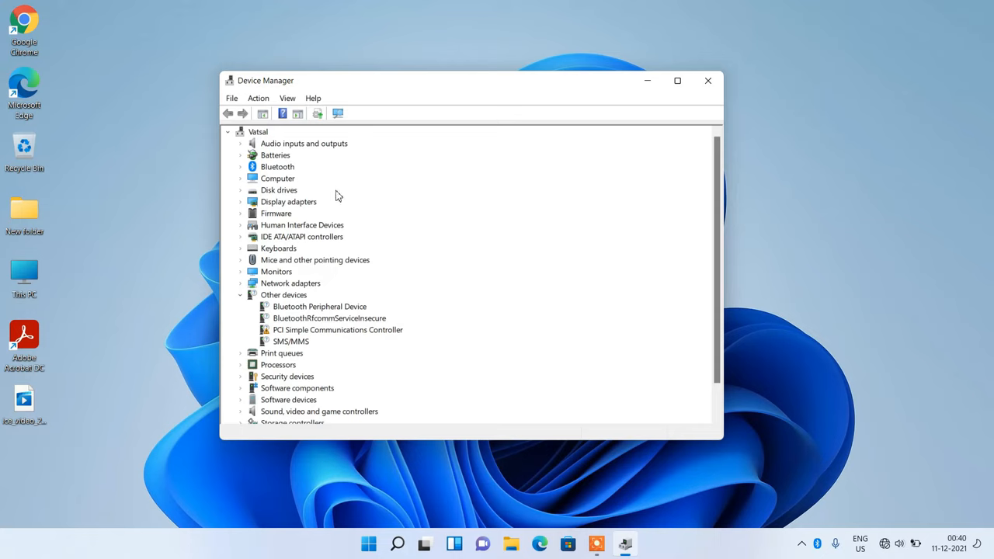
{"action": "mouse_move", "coordinate": [389, 250]}
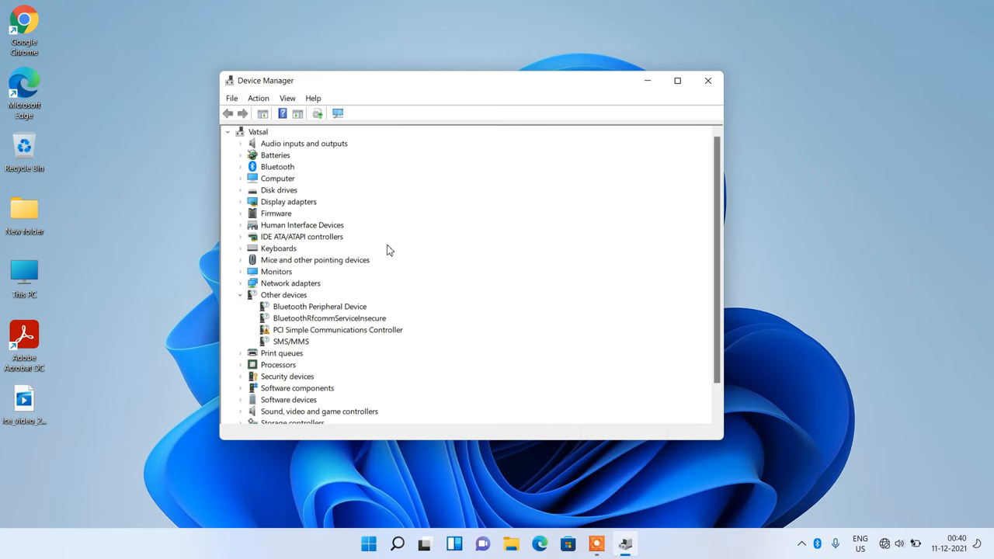
{"action": "mouse_move", "coordinate": [283, 169]}
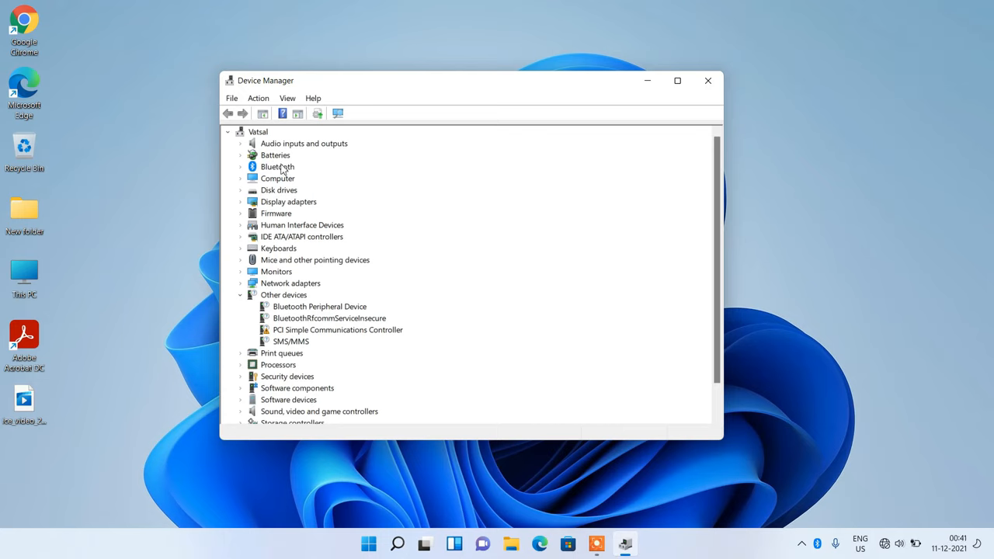
{"action": "left_click", "coordinate": [279, 189]}
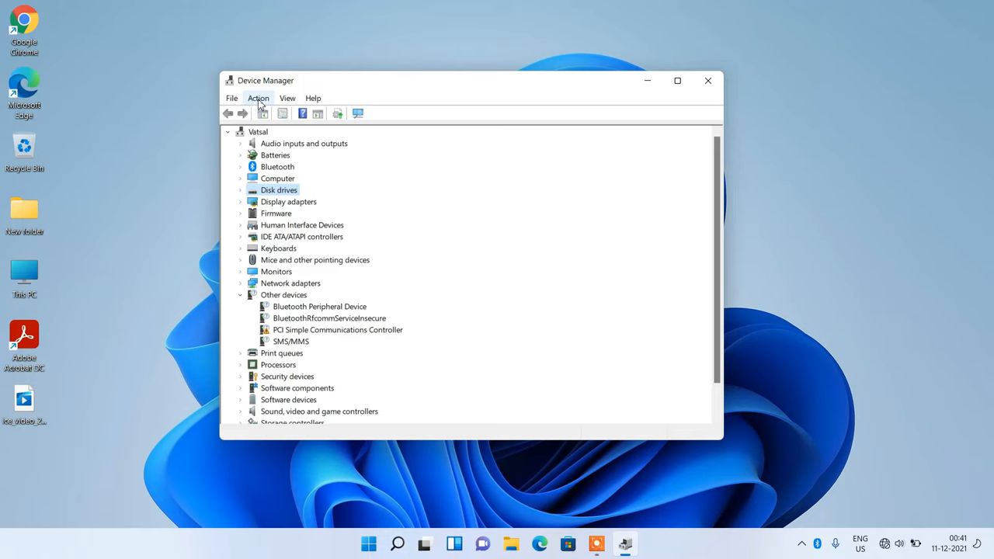
{"action": "left_click", "coordinate": [258, 98]}
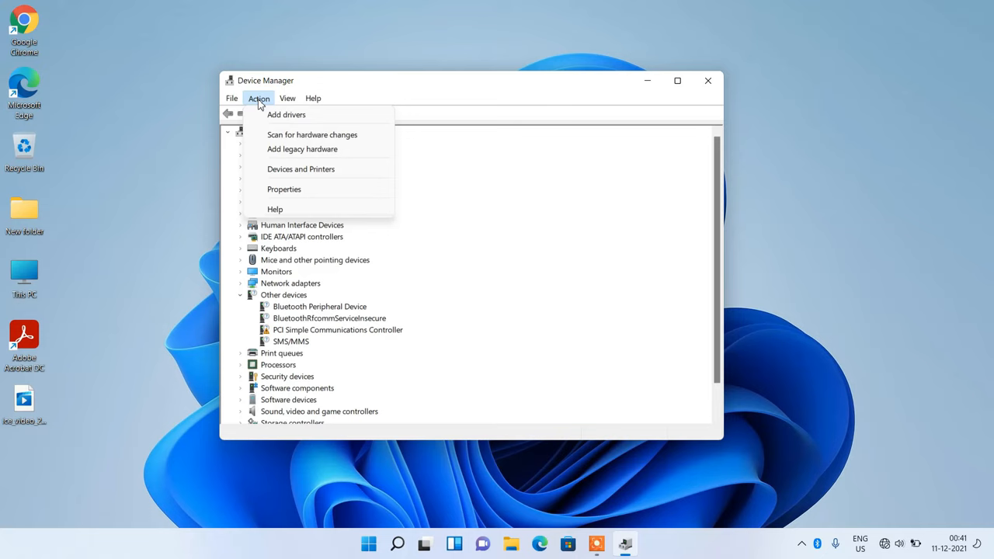
{"action": "mouse_move", "coordinate": [311, 134]}
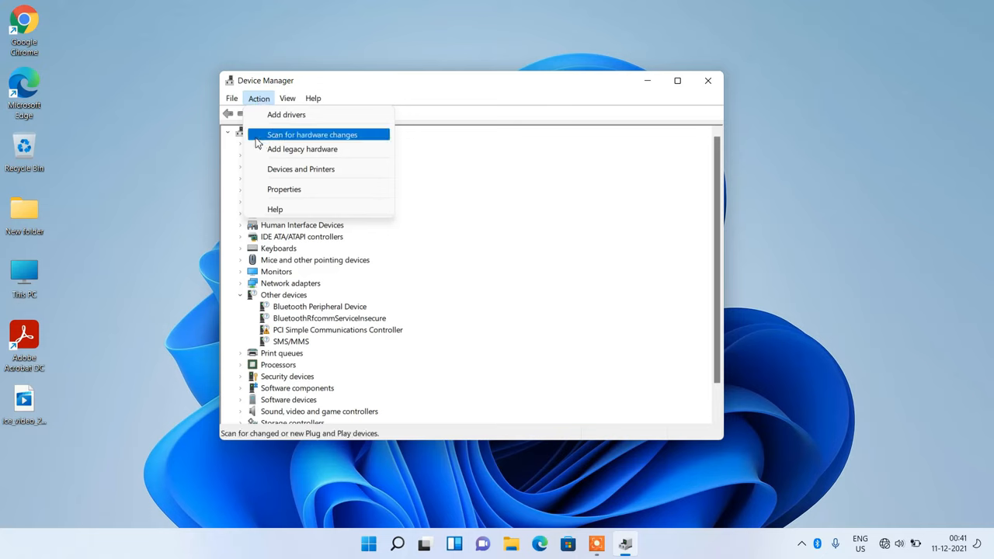
{"action": "mouse_move", "coordinate": [310, 143]}
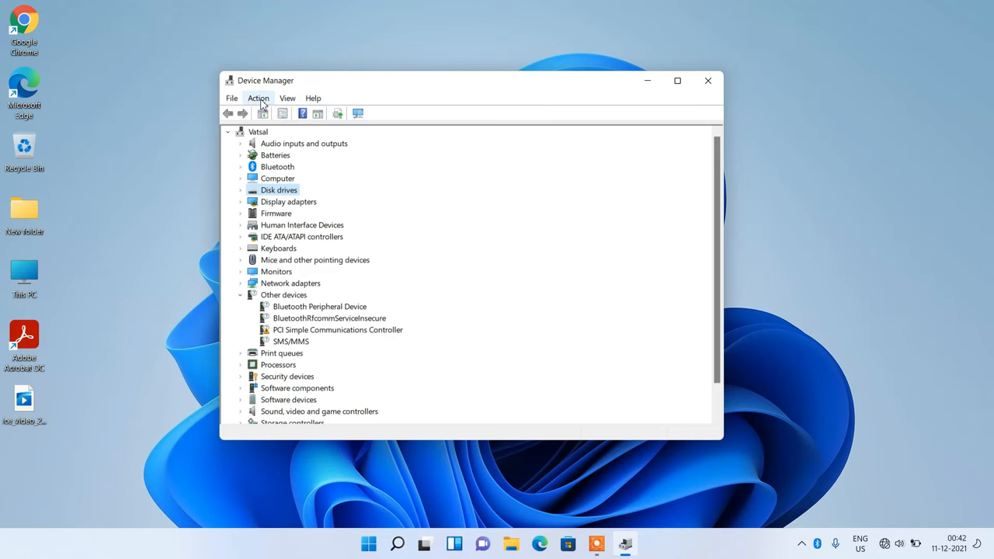
Start the Add legacy hardware wizard and choose manual selection from a list (Advanced).
{"action": "left_click", "coordinate": [258, 98]}
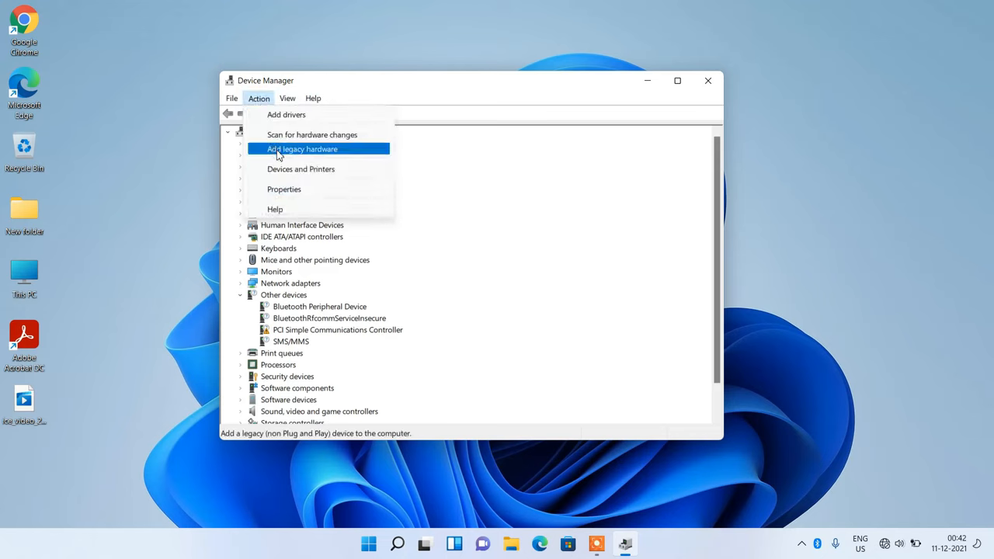
{"action": "mouse_move", "coordinate": [303, 159]}
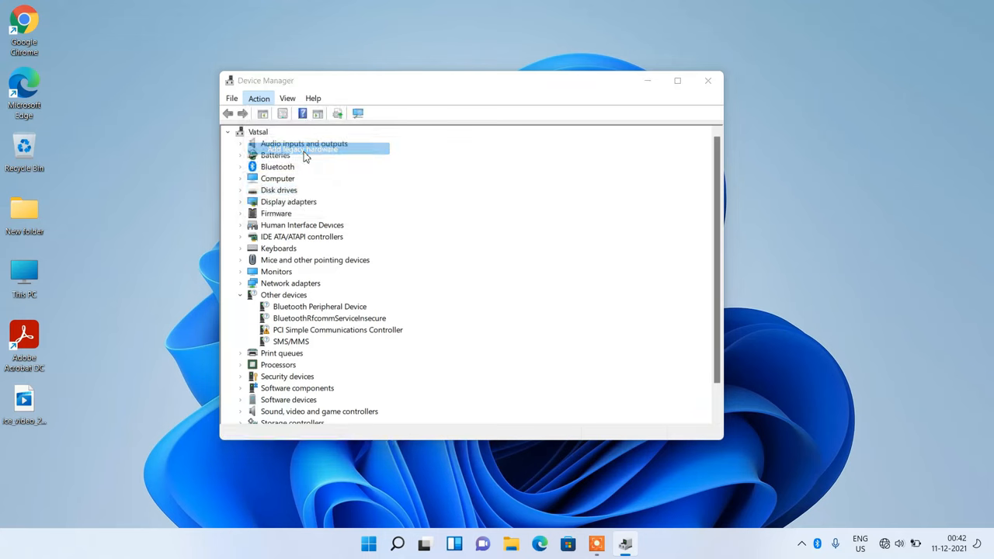
{"action": "left_click", "coordinate": [311, 150]}
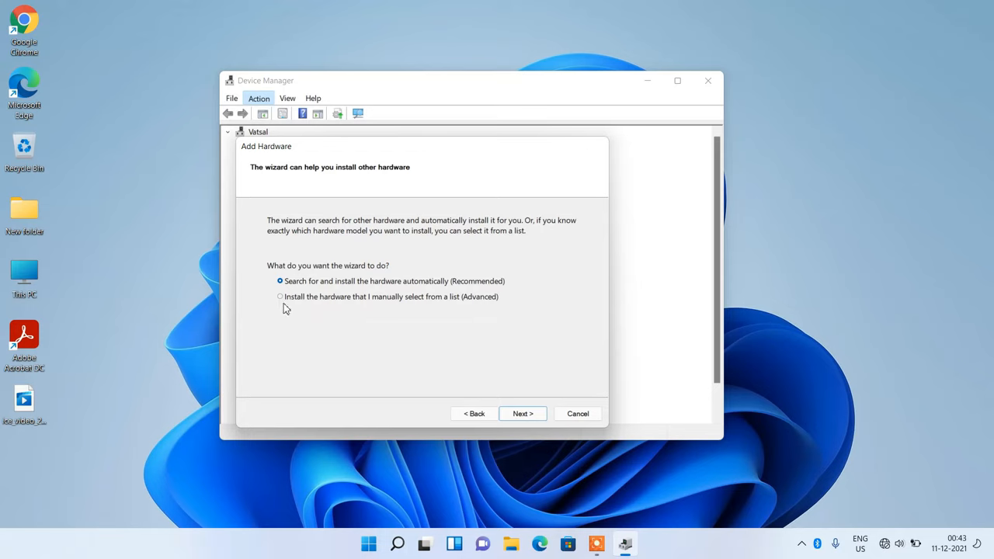
{"action": "left_click", "coordinate": [279, 296]}
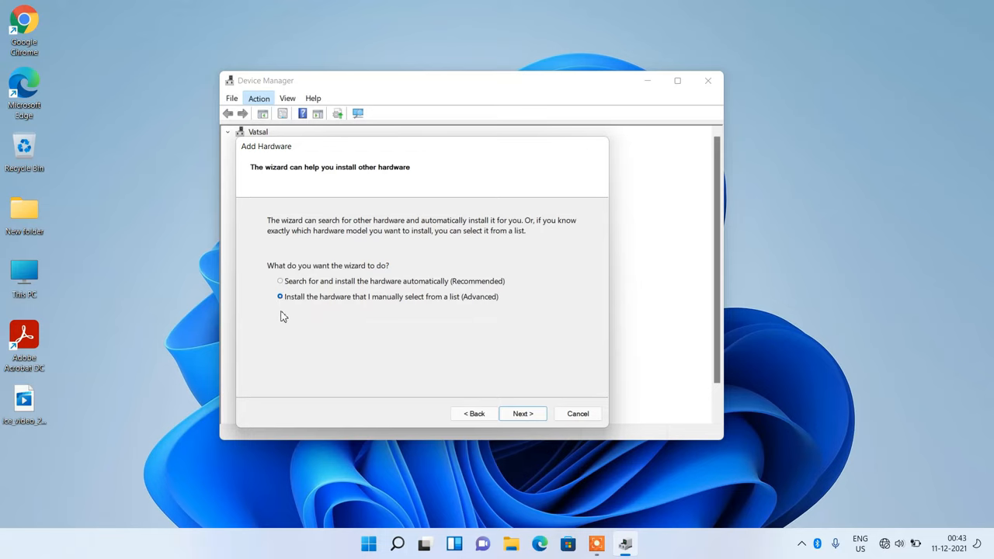
{"action": "mouse_move", "coordinate": [402, 314]}
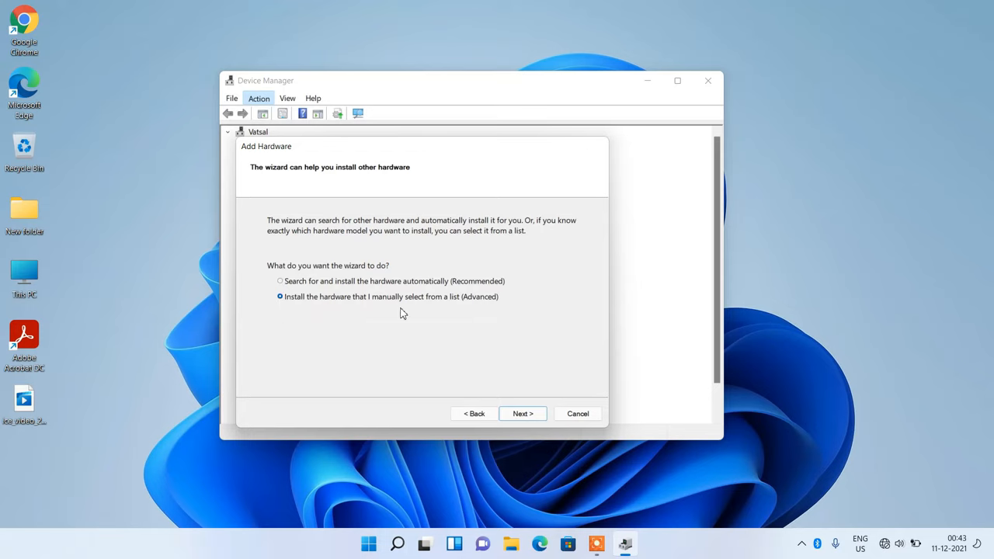
{"action": "mouse_move", "coordinate": [500, 366]}
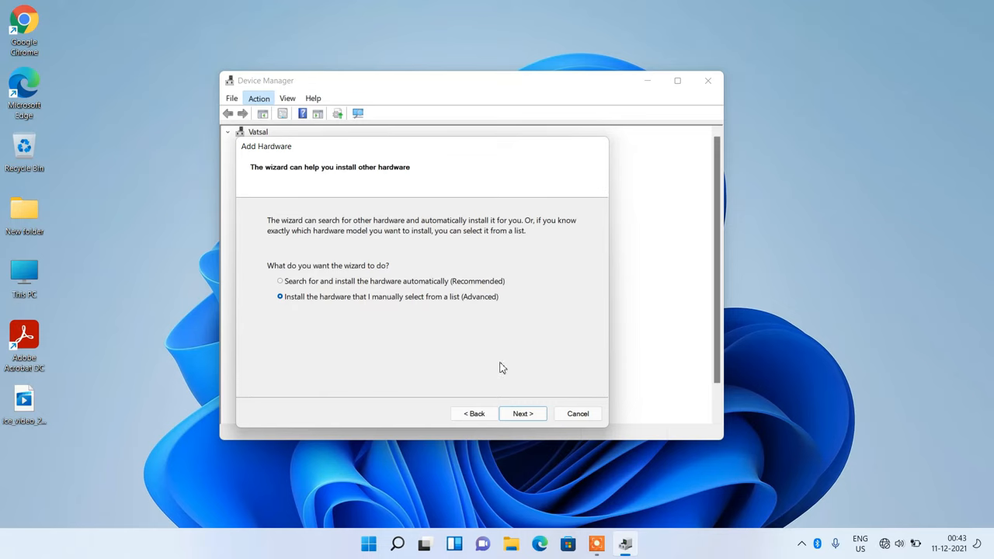
Choose Imaging devices from the Common hardware types list.
{"action": "left_click", "coordinate": [522, 413]}
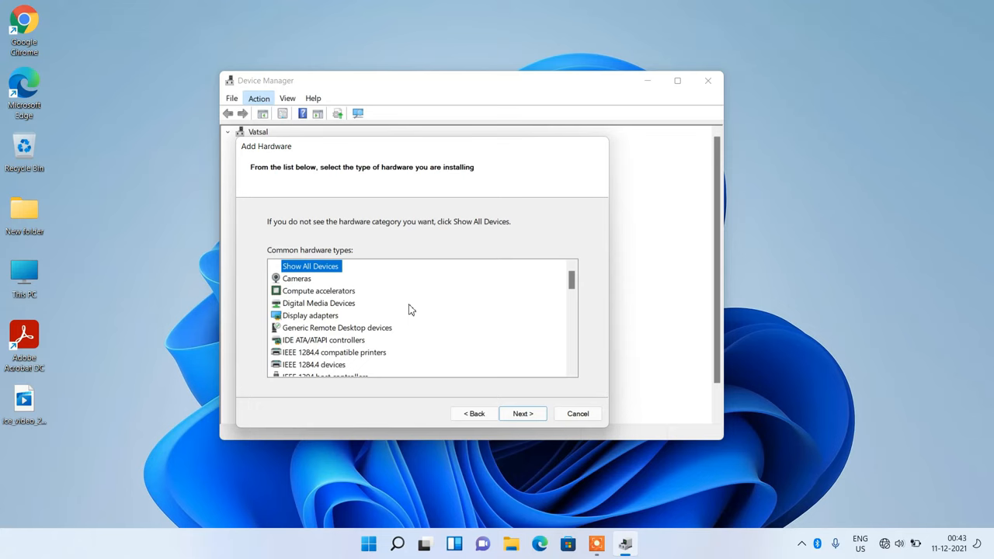
{"action": "scroll", "scroll_direction": "down", "scroll_amount": 3}
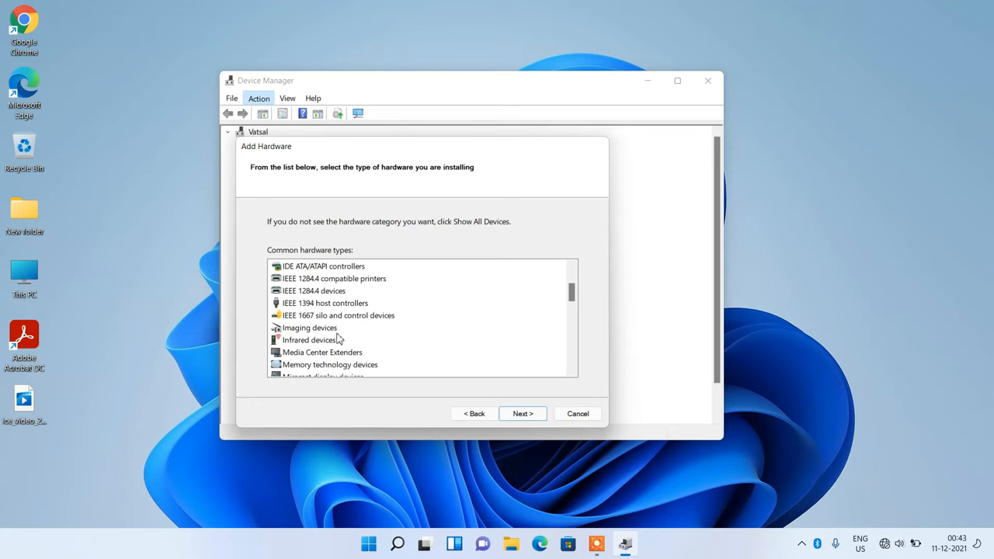
{"action": "mouse_move", "coordinate": [319, 334]}
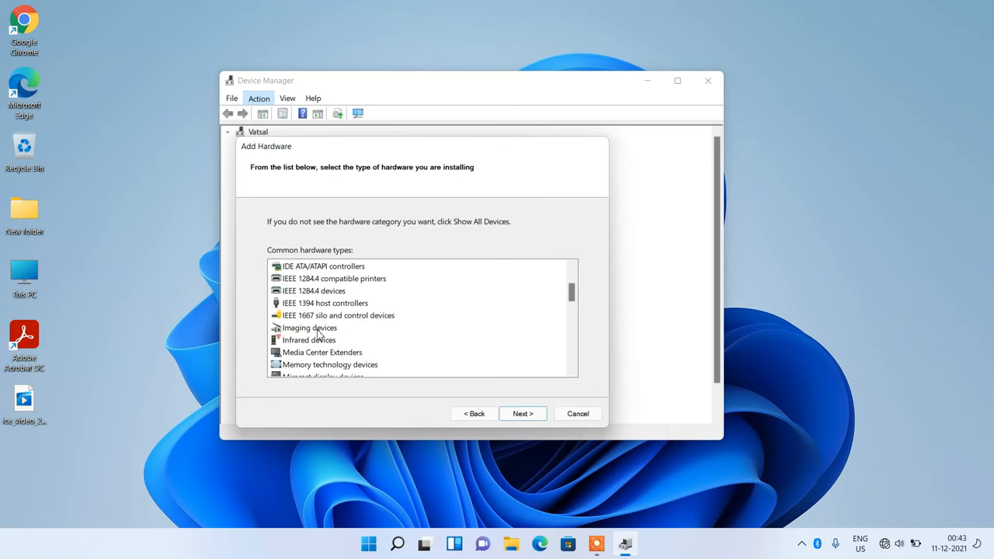
{"action": "left_click", "coordinate": [309, 327]}
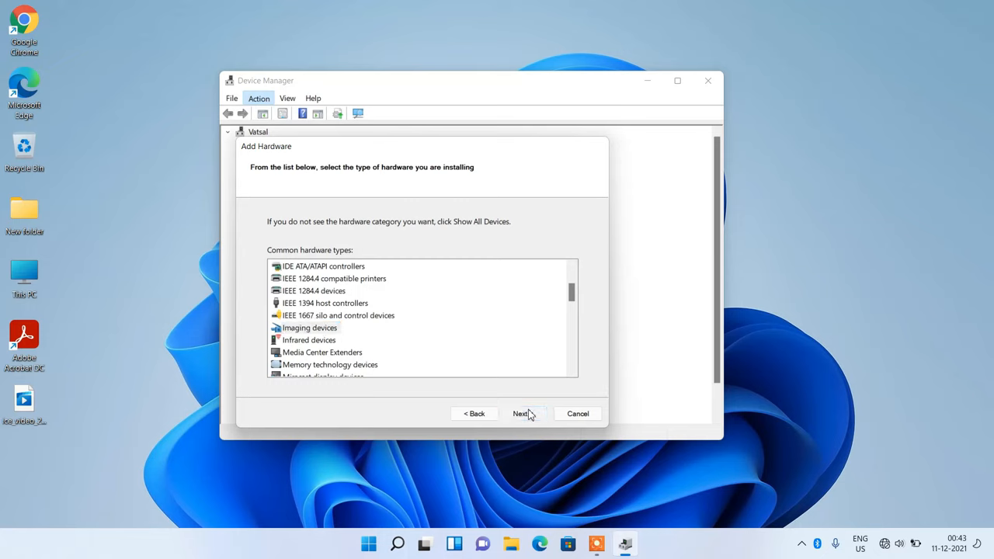
Install the Microsoft SCSI Scanner Device with its suggested name and finish the wizard.
{"action": "left_click", "coordinate": [521, 413]}
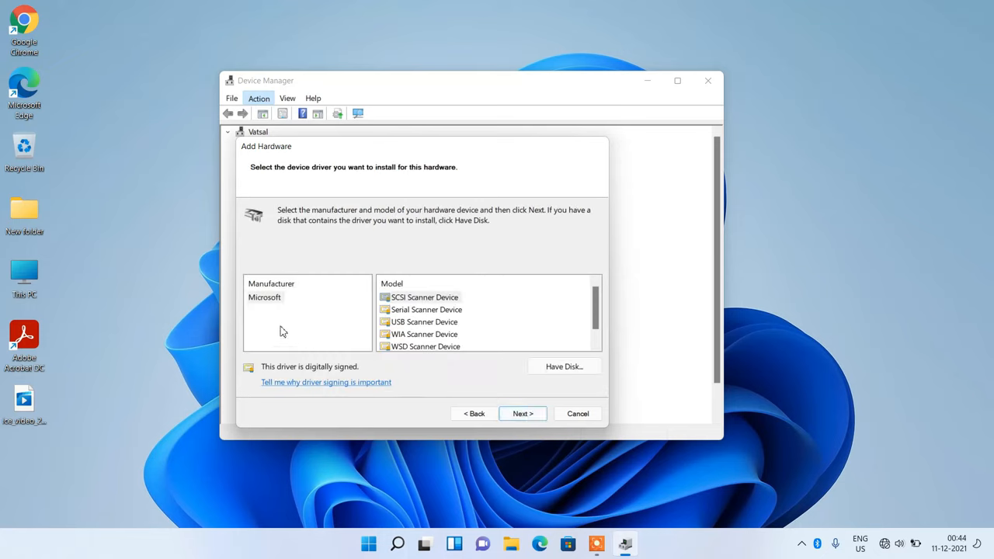
{"action": "mouse_move", "coordinate": [295, 313]}
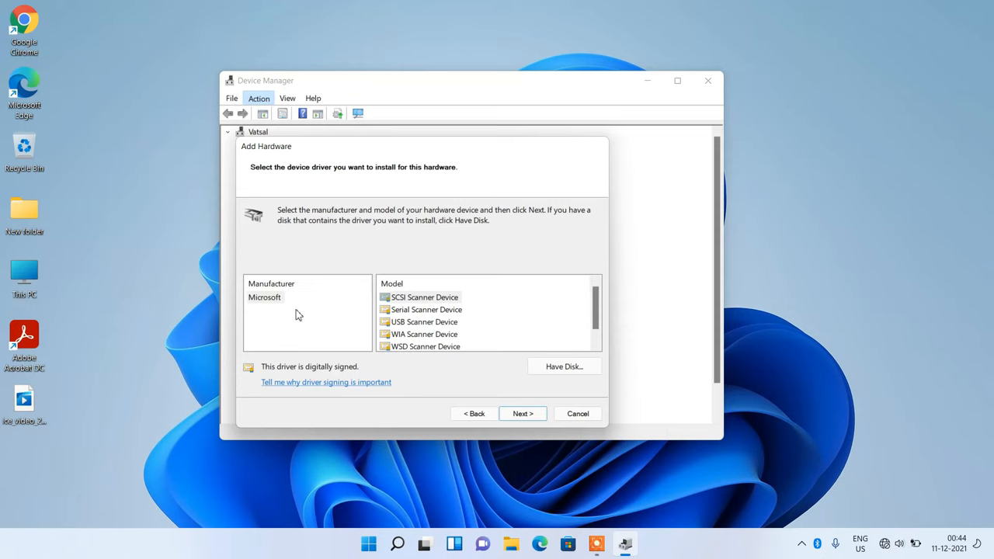
{"action": "mouse_move", "coordinate": [416, 338]}
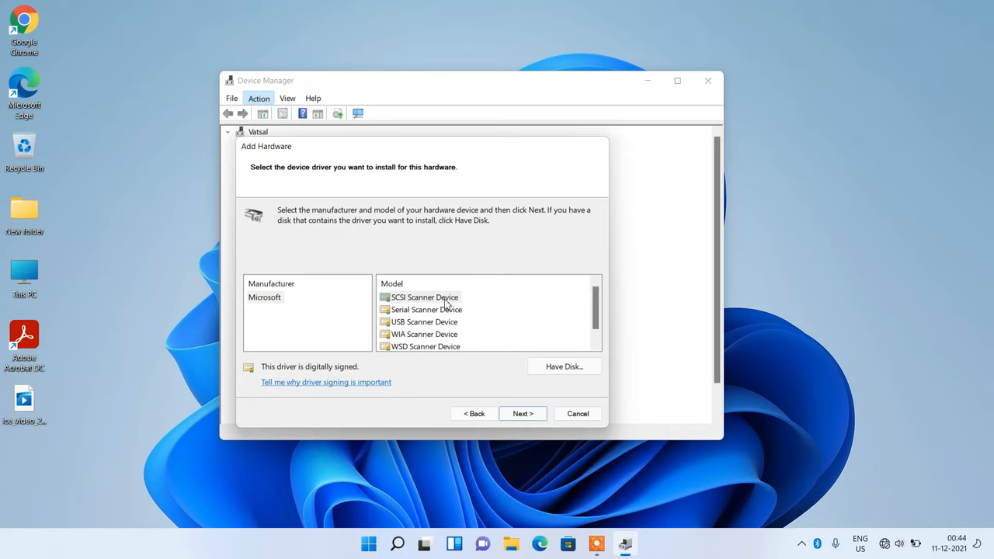
{"action": "mouse_move", "coordinate": [416, 301]}
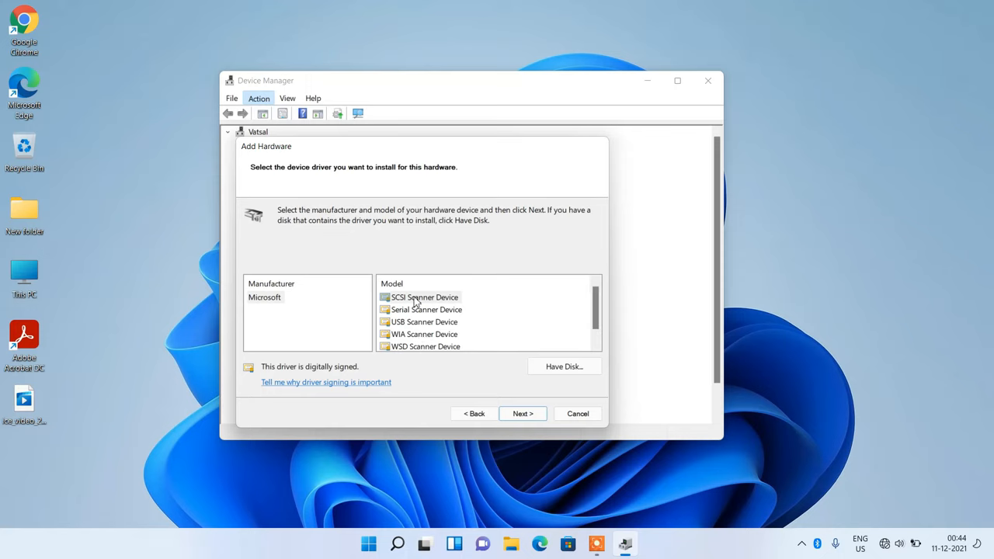
{"action": "left_click", "coordinate": [423, 297]}
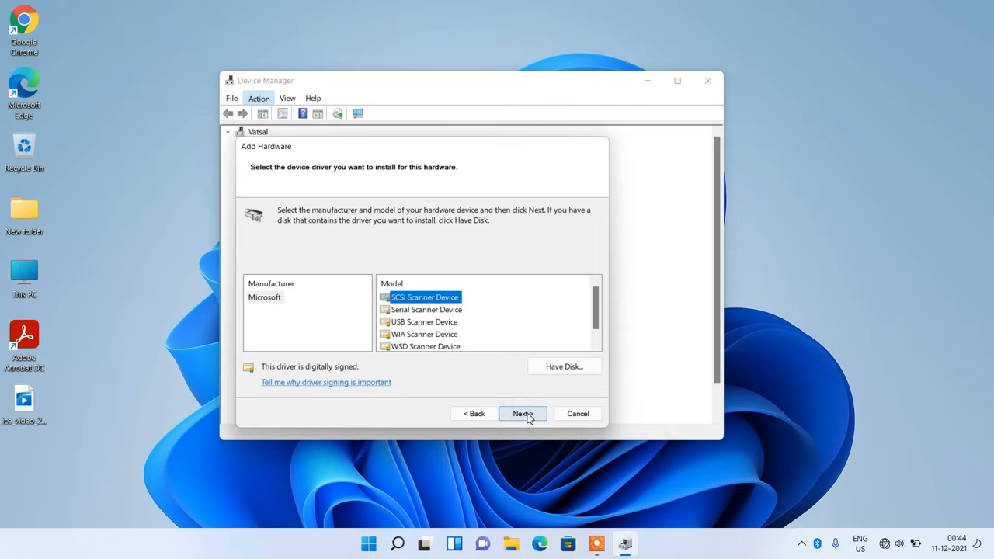
{"action": "left_click", "coordinate": [521, 413]}
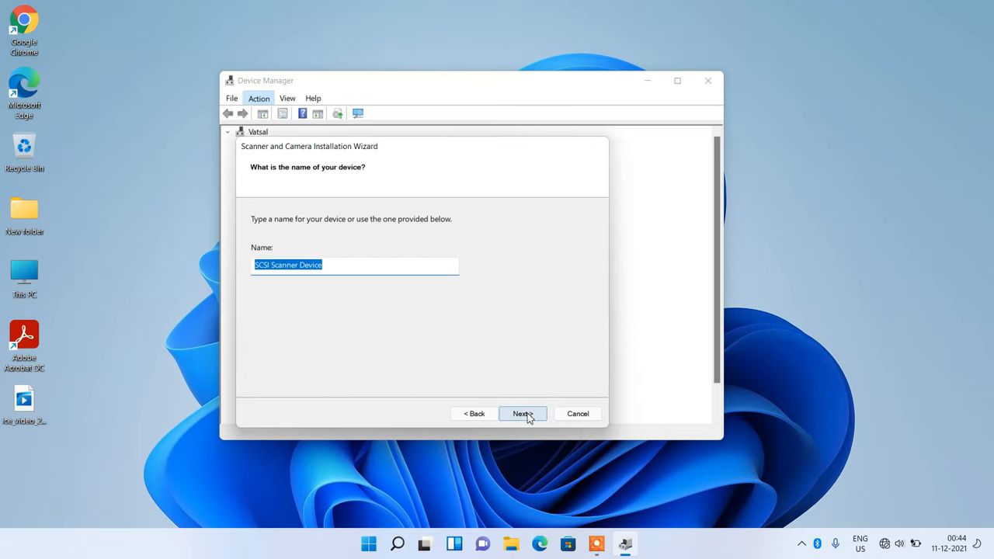
{"action": "left_click", "coordinate": [522, 413]}
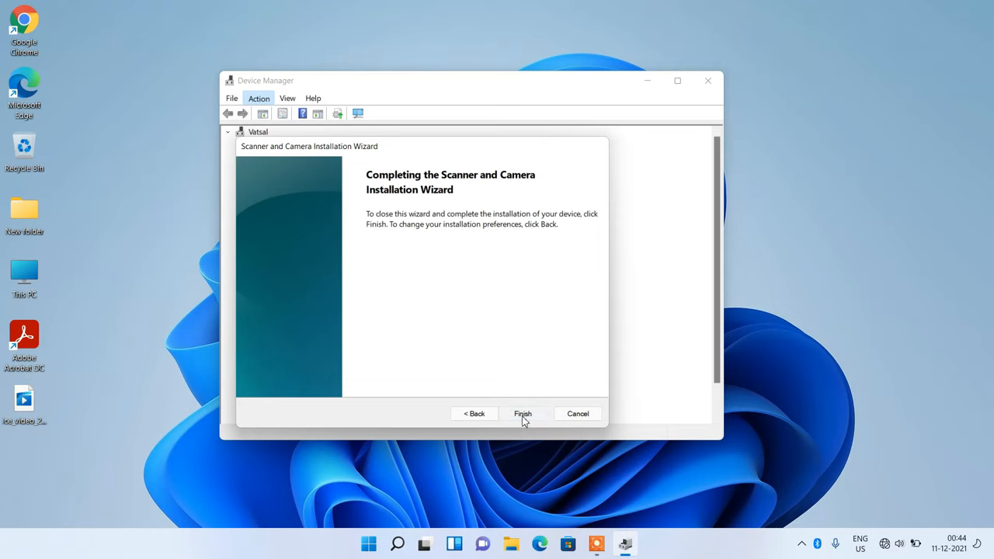
{"action": "left_click", "coordinate": [522, 413]}
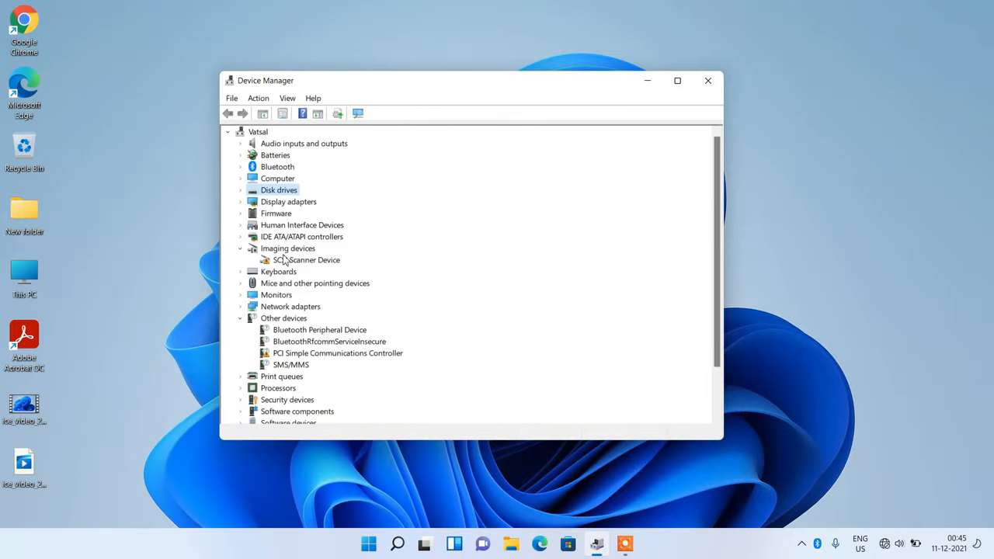
{"action": "mouse_move", "coordinate": [326, 267]}
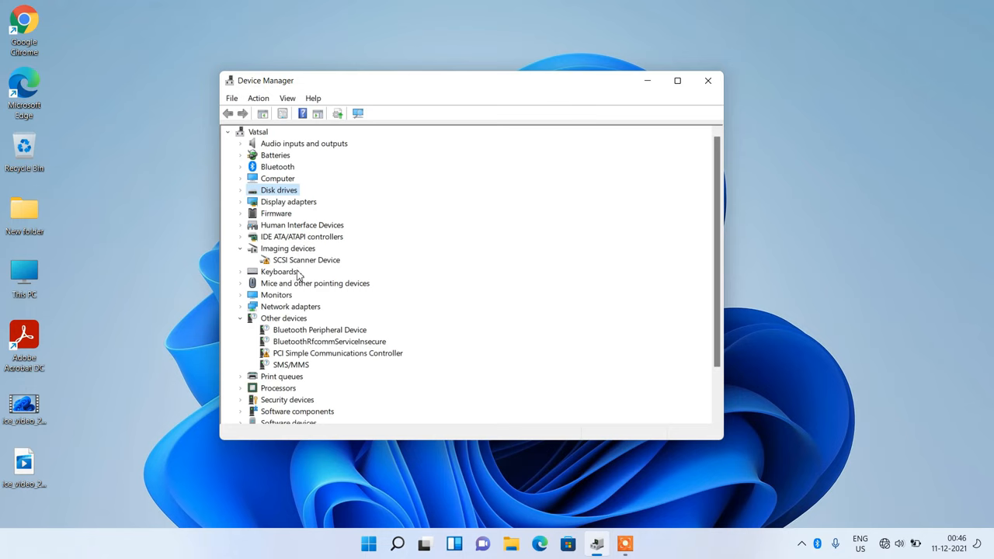
Select SCSI Scanner Device under Imaging devices and bring up its context menu.
{"action": "left_click", "coordinate": [307, 259]}
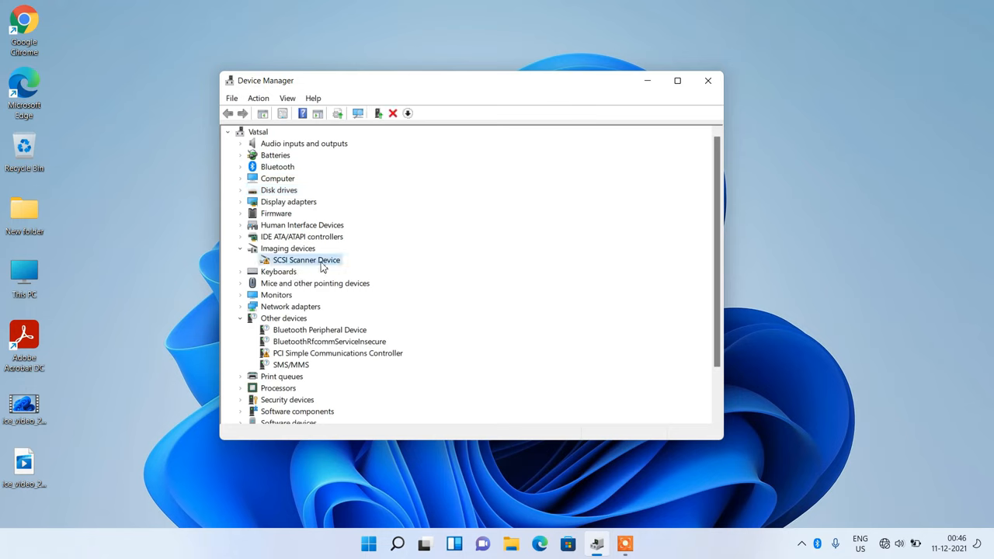
{"action": "right_click", "coordinate": [306, 260]}
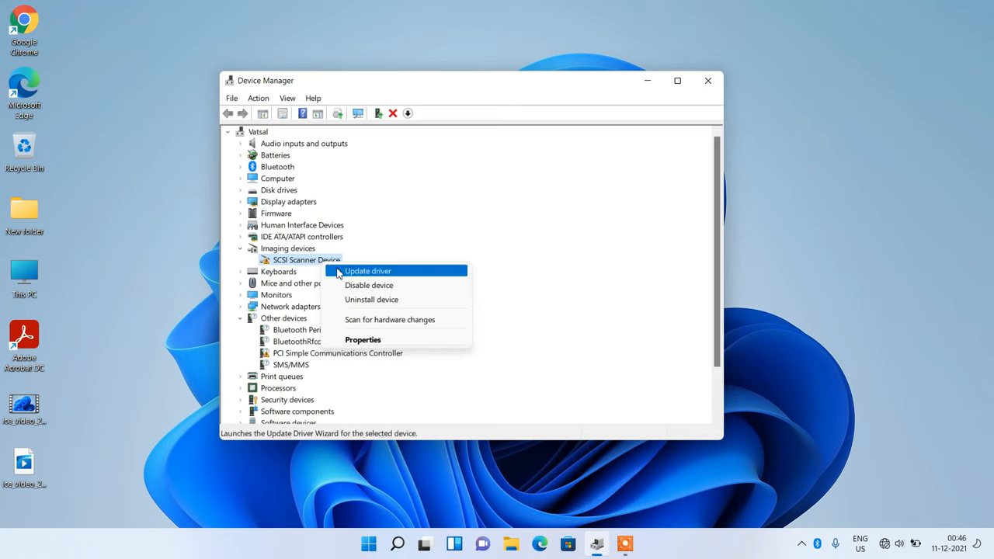
Update the scanner's driver by browsing and picking from the list of available drivers.
{"action": "left_click", "coordinate": [366, 270]}
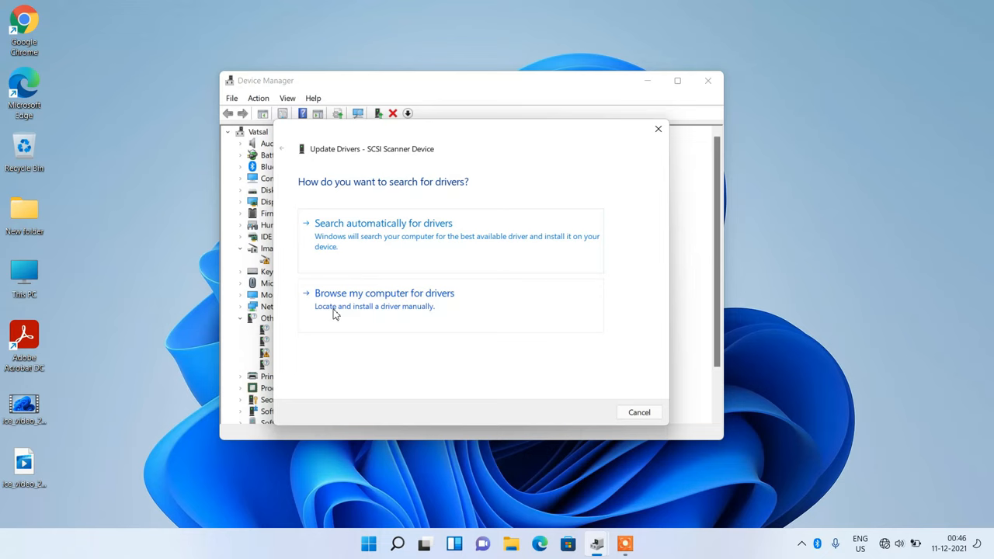
{"action": "left_click", "coordinate": [384, 292]}
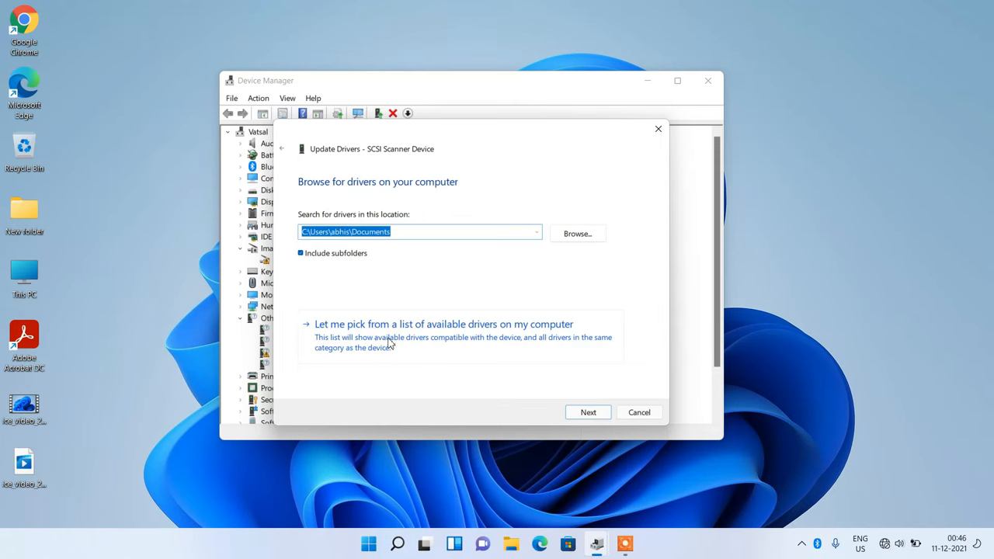
{"action": "left_click", "coordinate": [444, 324]}
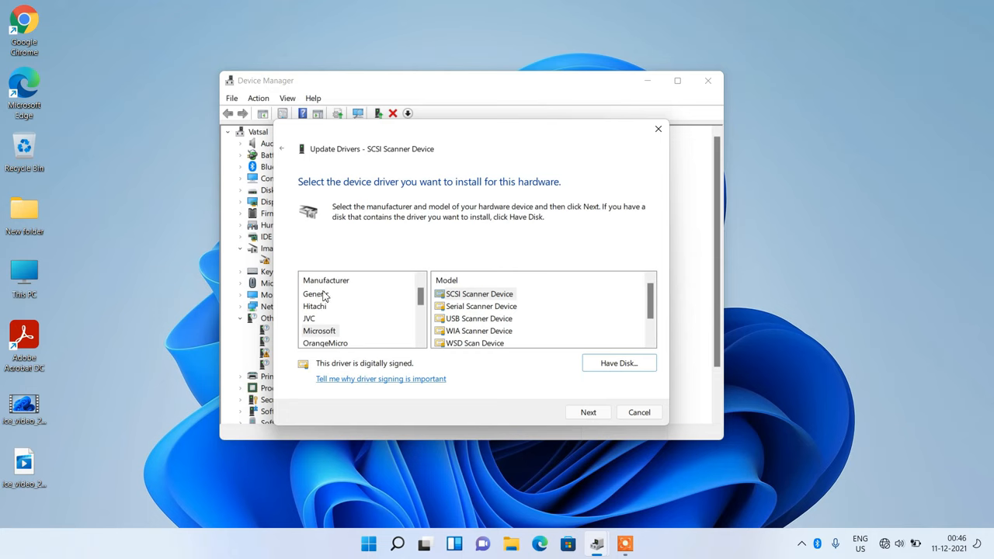
Pick the Generic 1394 Desktop Camera under the Generic manufacturer.
{"action": "left_click", "coordinate": [317, 294]}
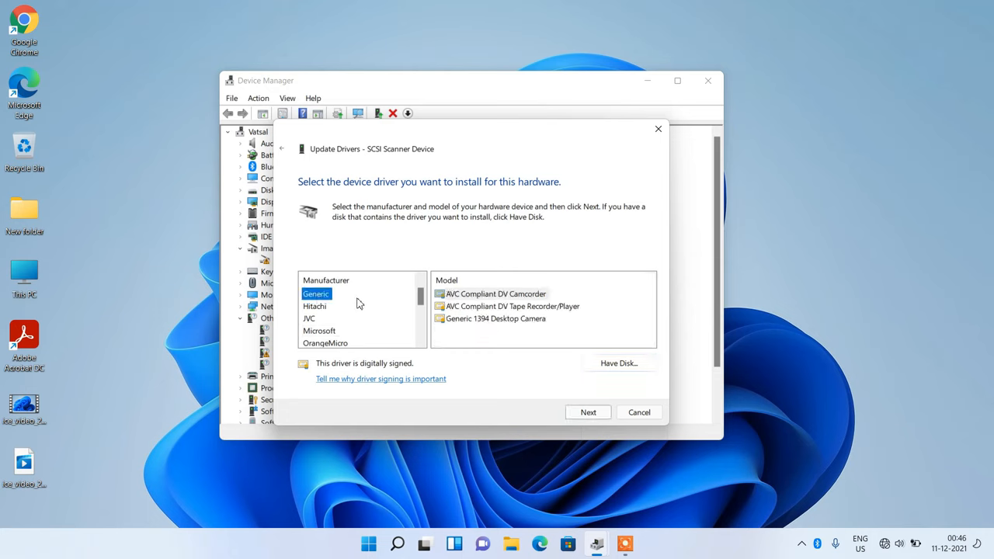
{"action": "mouse_move", "coordinate": [475, 326]}
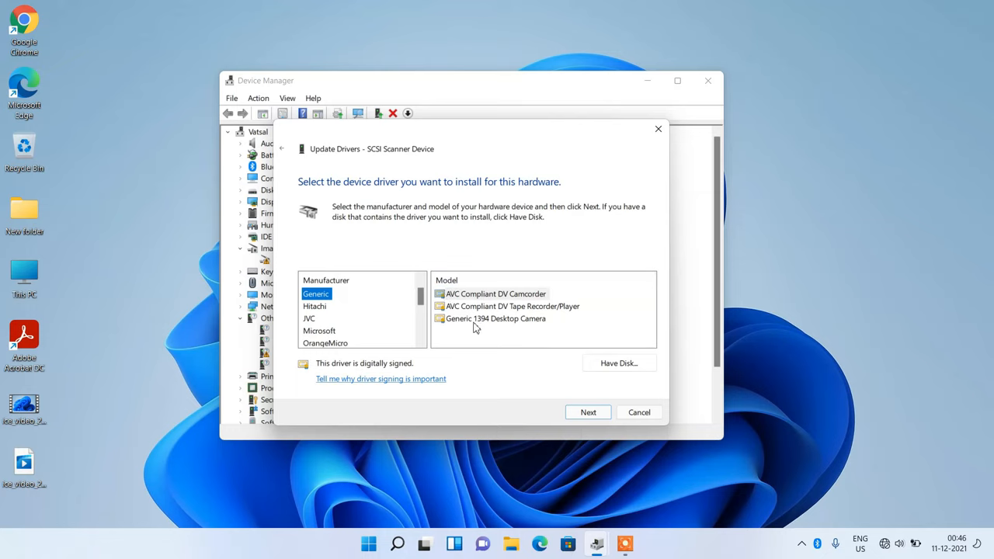
{"action": "mouse_move", "coordinate": [488, 326]}
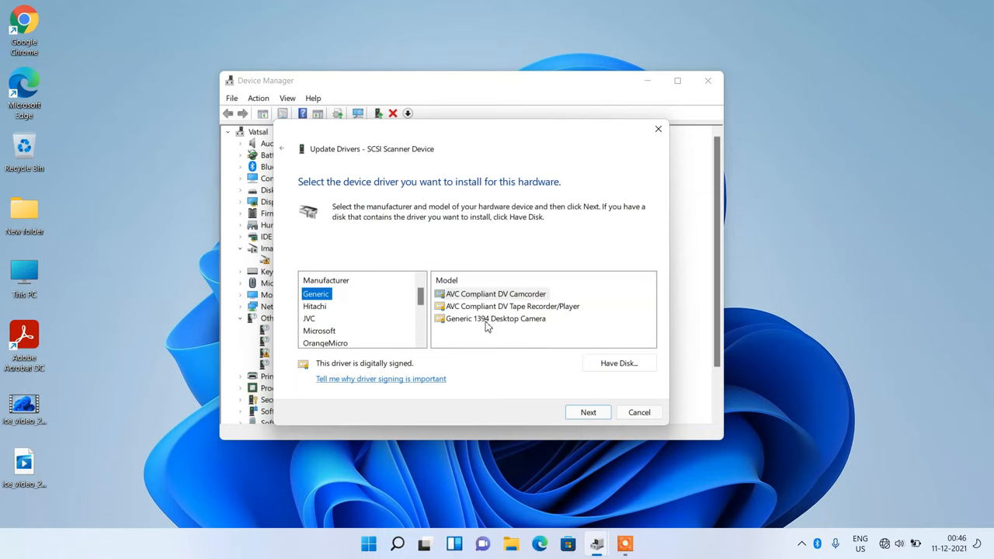
{"action": "left_click", "coordinate": [494, 318]}
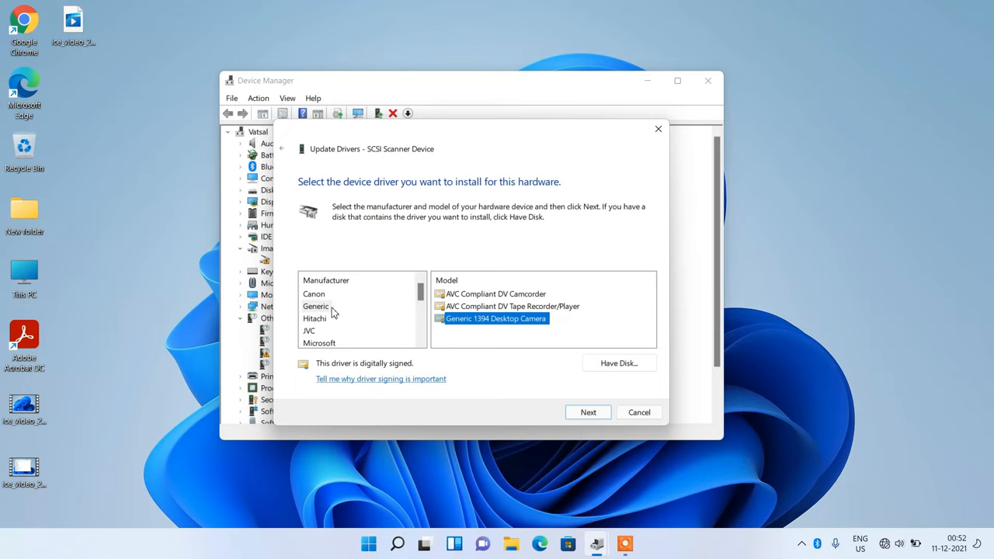
{"action": "mouse_move", "coordinate": [340, 317]}
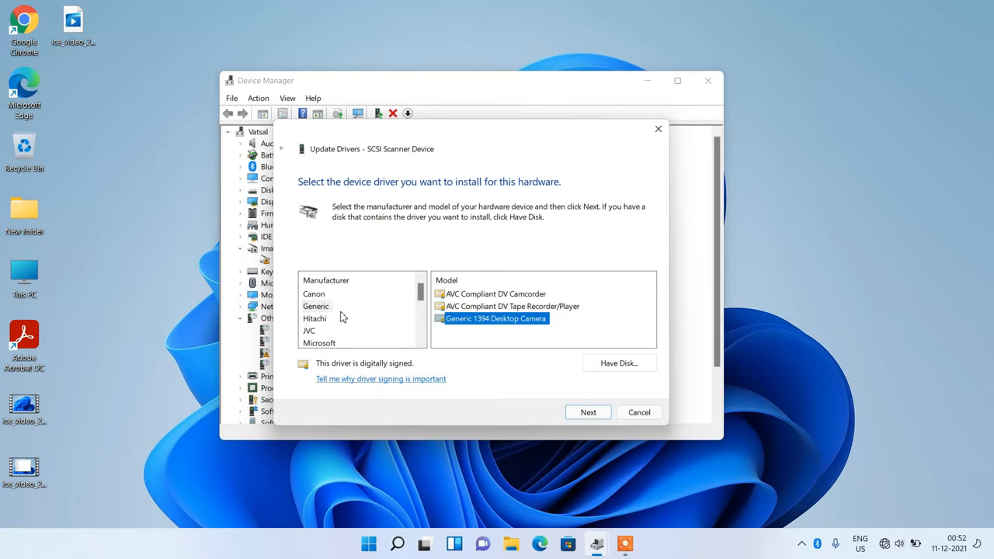
{"action": "mouse_move", "coordinate": [341, 317]}
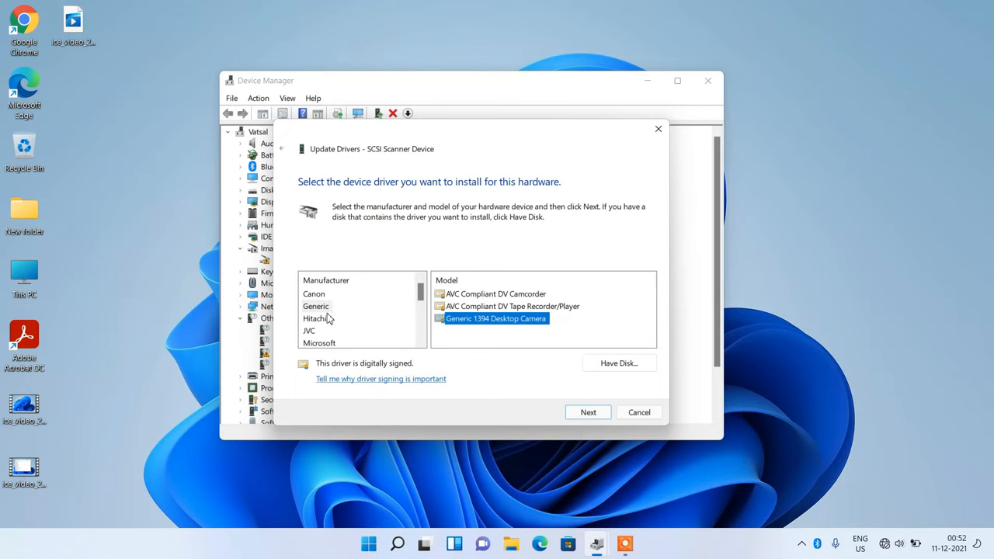
Switch to the Sony manufacturer and pick the Sony 1394 CCM-DS250 Desktop Camera.
{"action": "scroll", "scroll_direction": "down", "scroll_amount": 3}
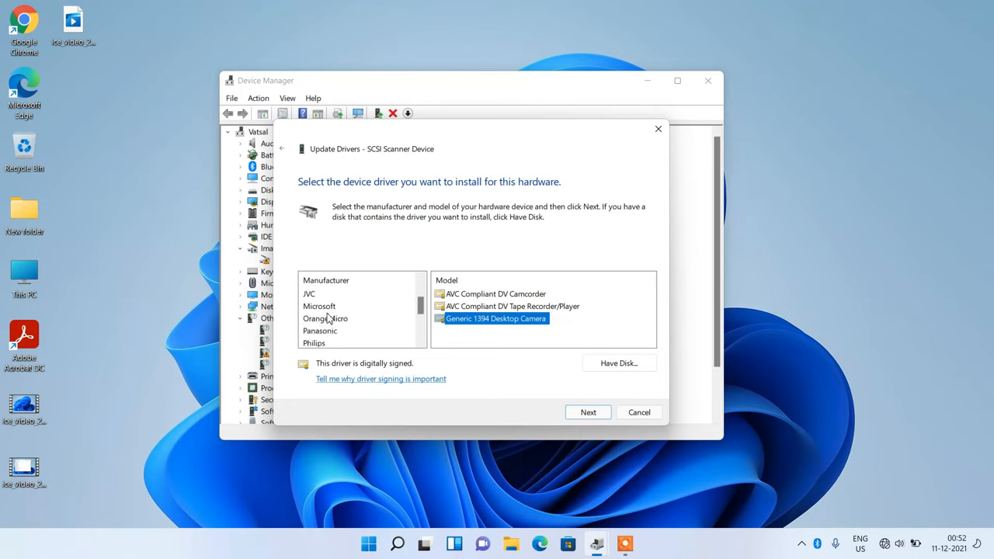
{"action": "scroll", "scroll_direction": "down", "scroll_amount": 3}
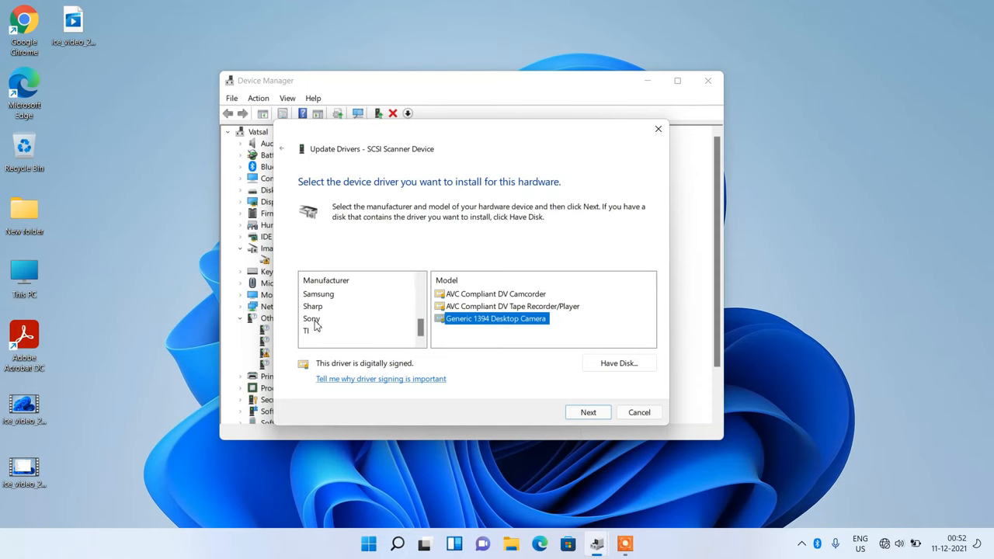
{"action": "left_click", "coordinate": [311, 318]}
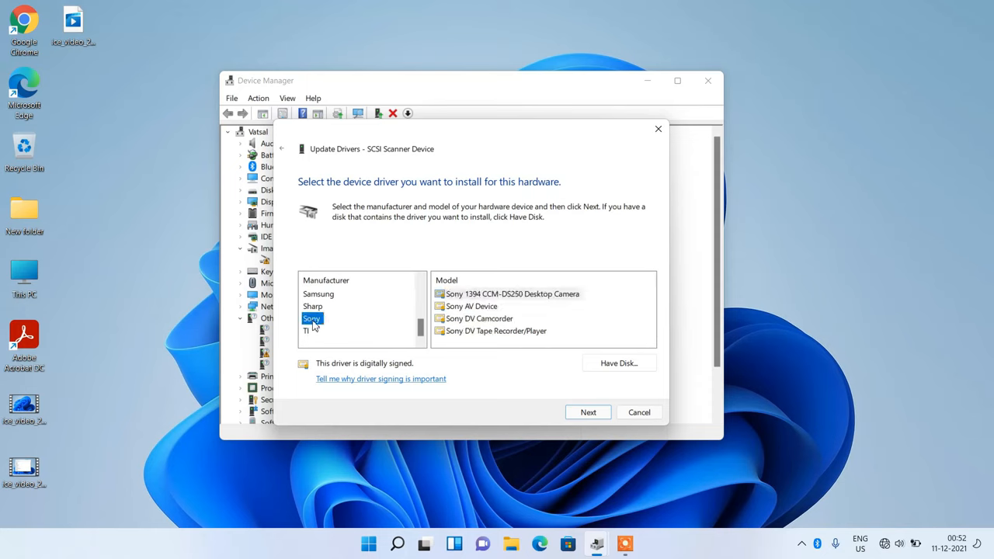
{"action": "mouse_move", "coordinate": [469, 299]}
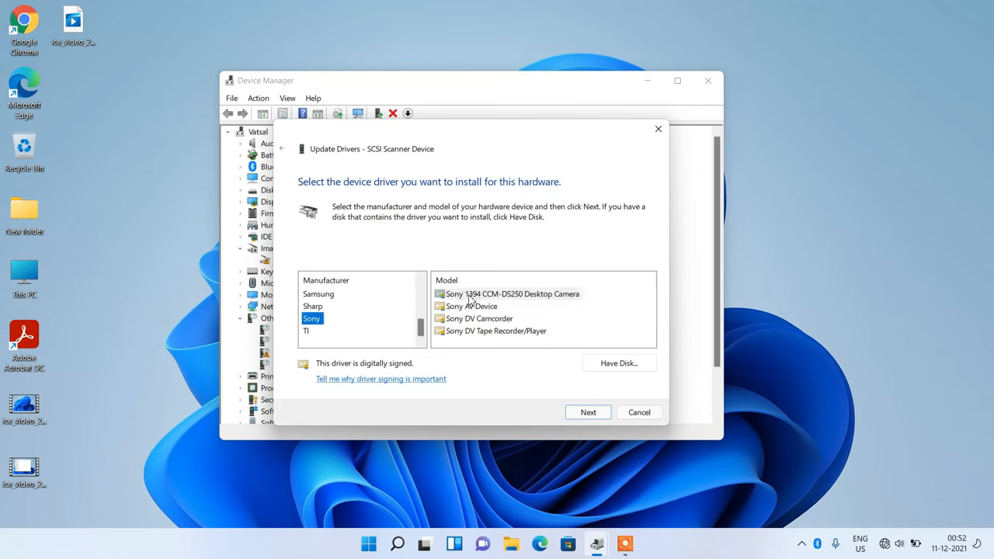
{"action": "mouse_move", "coordinate": [537, 302]}
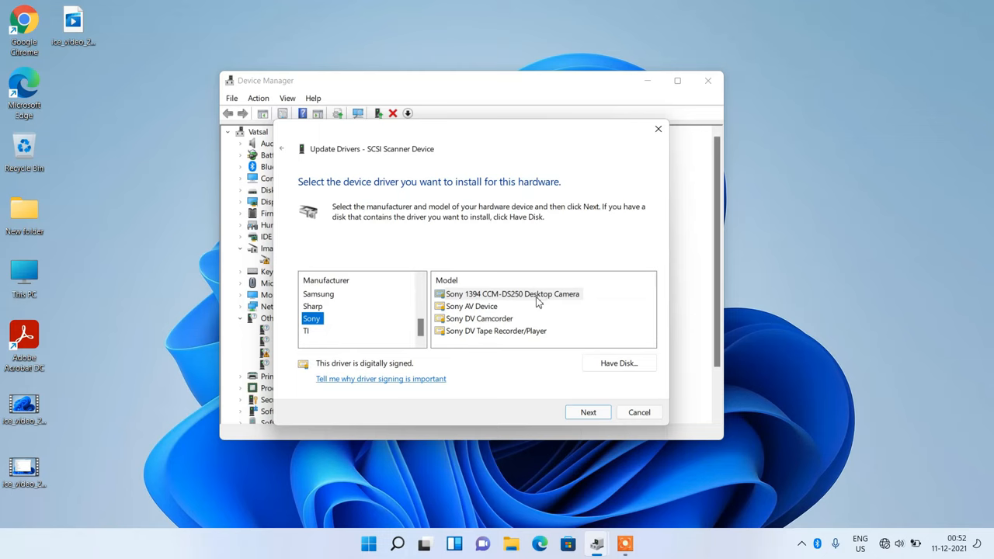
{"action": "left_click", "coordinate": [513, 294]}
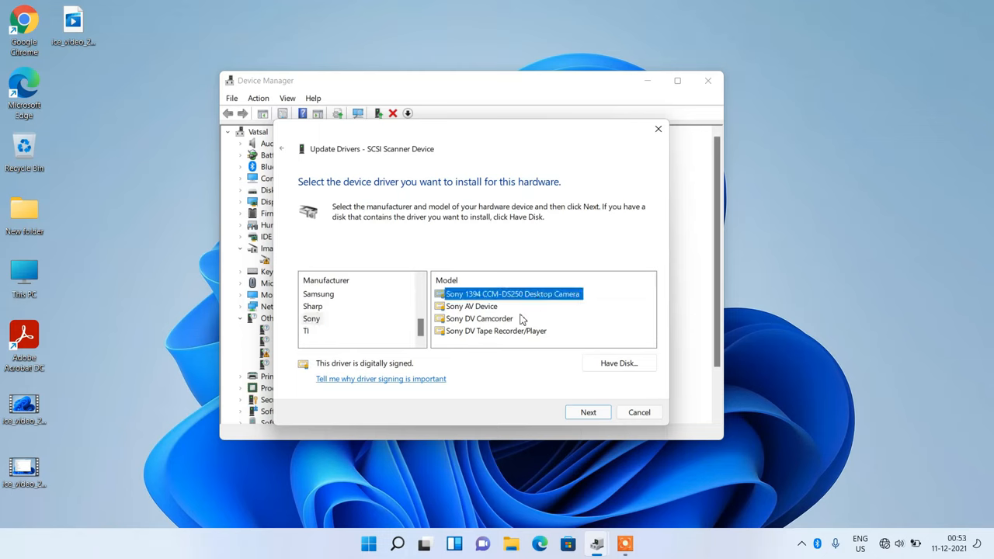
{"action": "mouse_move", "coordinate": [546, 307]}
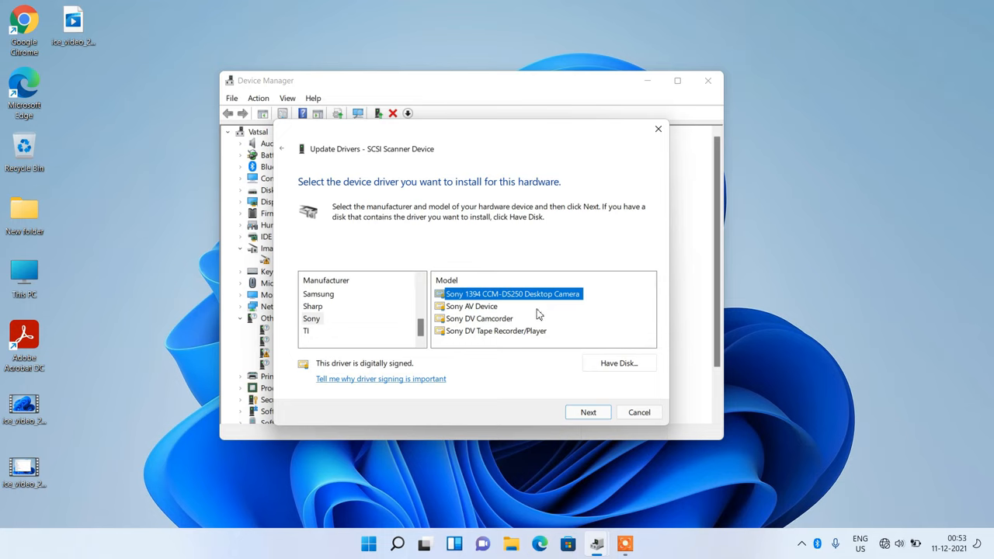
{"action": "mouse_move", "coordinate": [356, 326]}
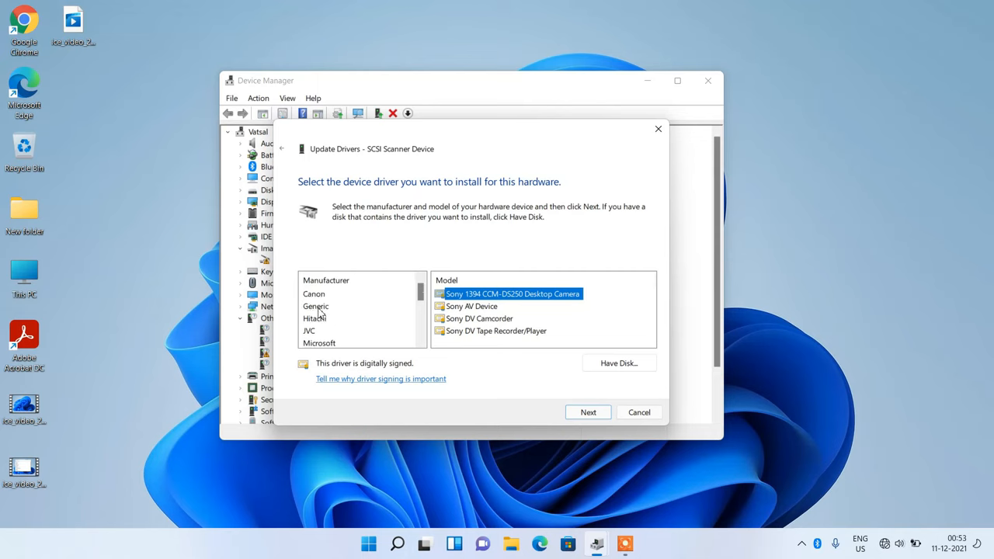
Install the Generic 1394 Desktop Camera driver instead and dismiss the Code 10 error.
{"action": "left_click", "coordinate": [317, 306]}
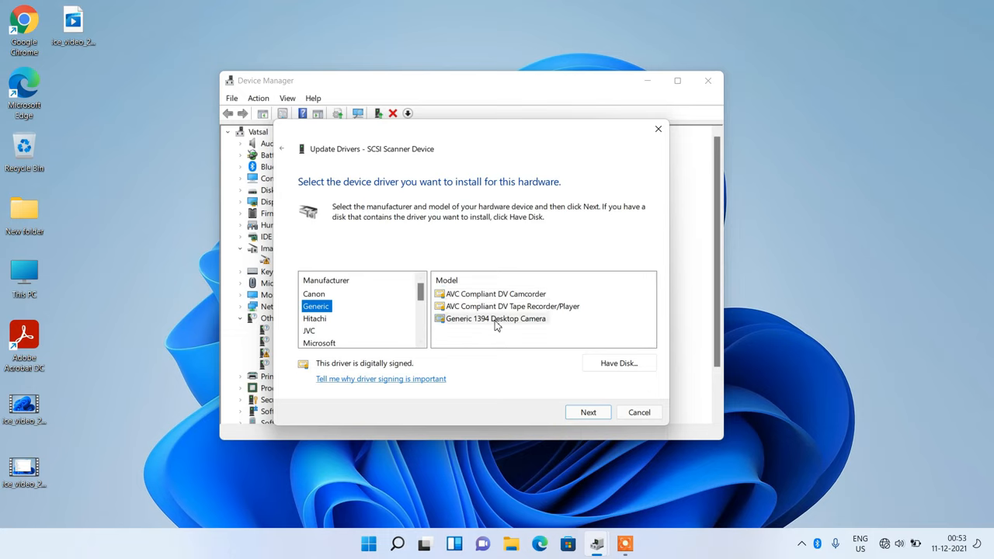
{"action": "left_click", "coordinate": [587, 413]}
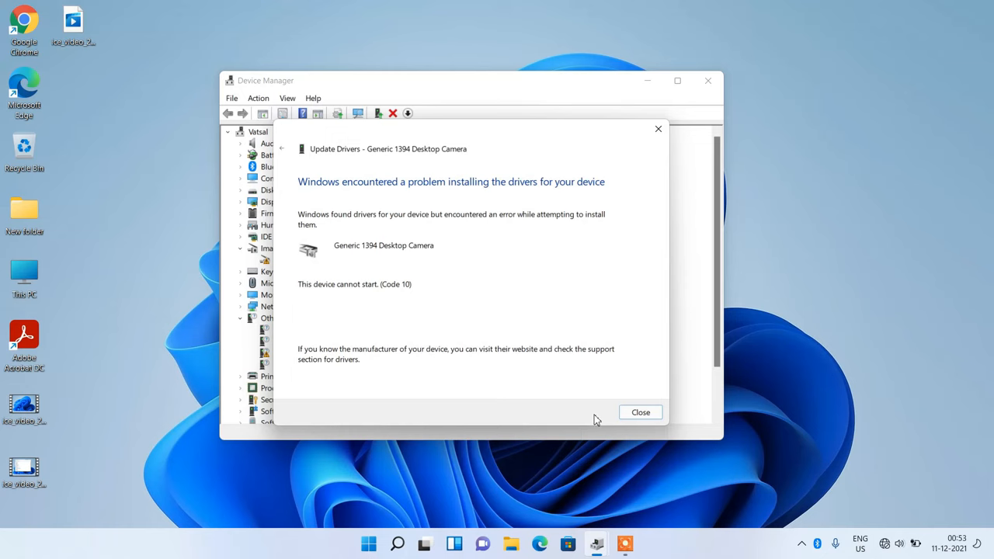
{"action": "left_click", "coordinate": [640, 413]}
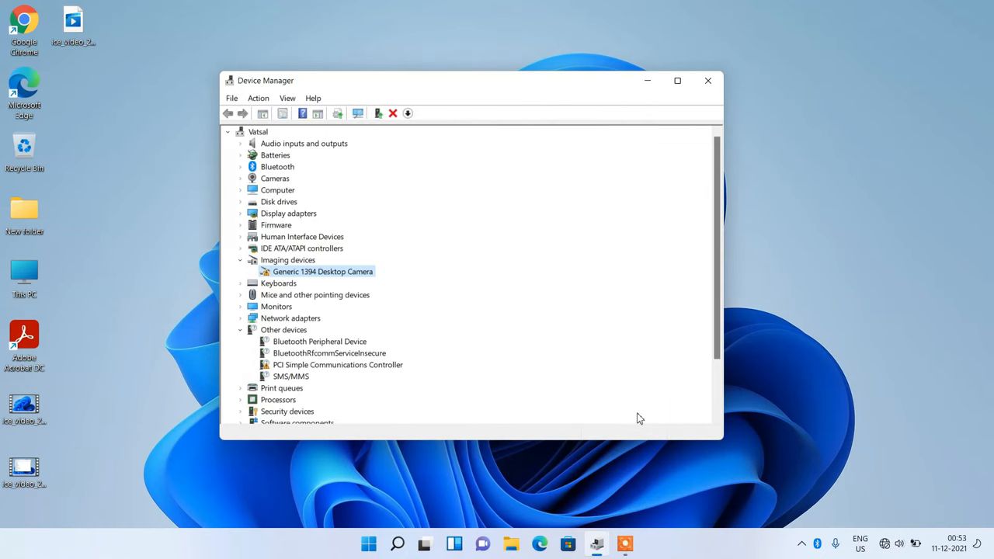
{"action": "mouse_move", "coordinate": [313, 186]}
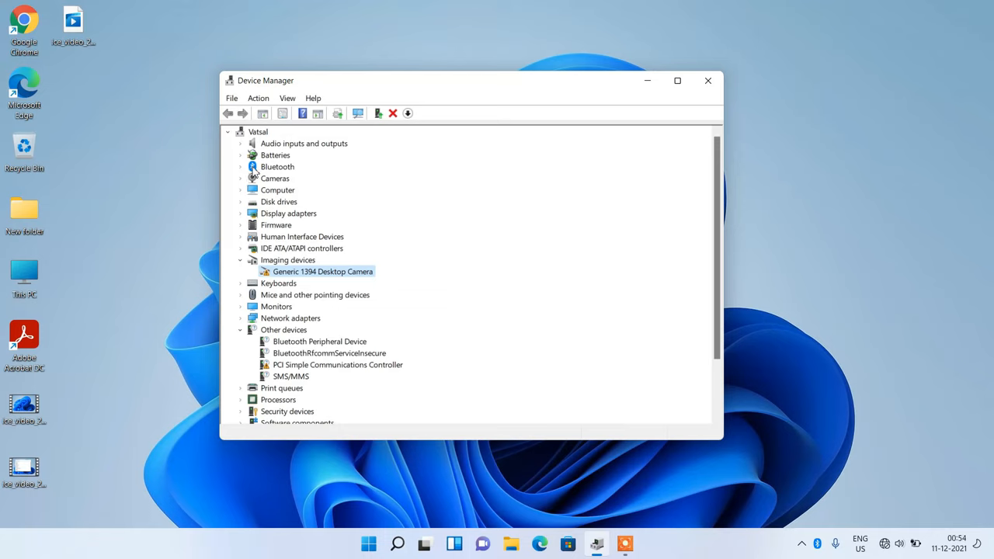
{"action": "mouse_move", "coordinate": [242, 183]}
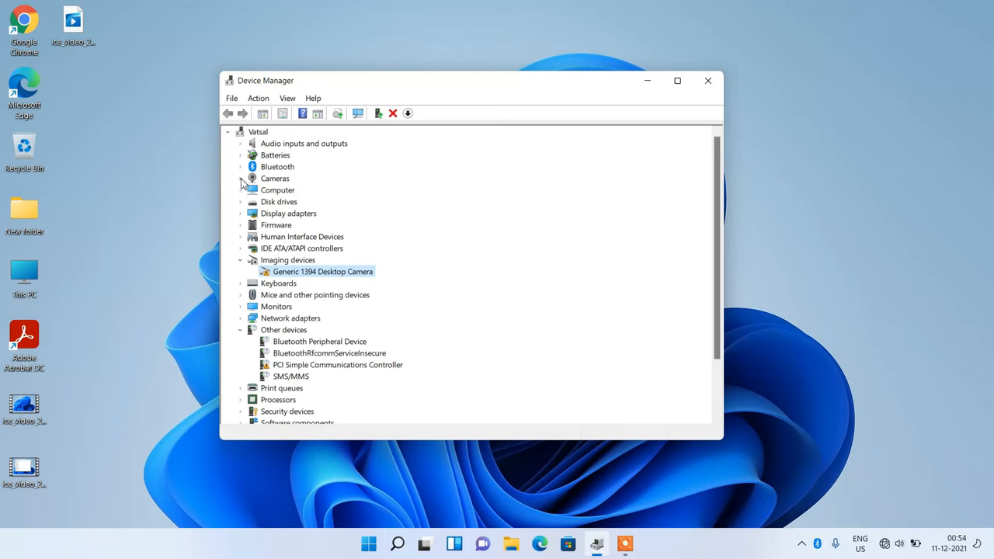
{"action": "mouse_move", "coordinate": [368, 224]}
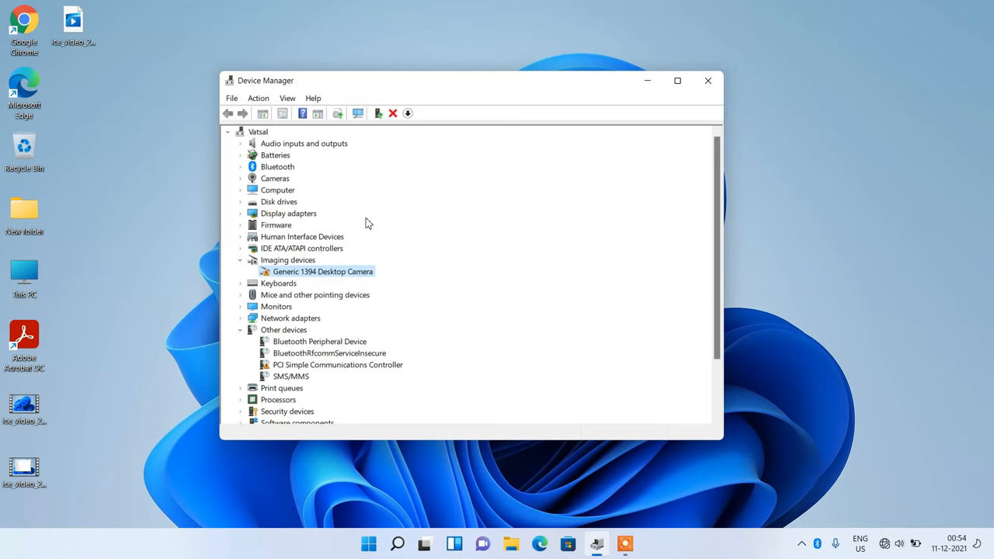
{"action": "mouse_move", "coordinate": [298, 279]}
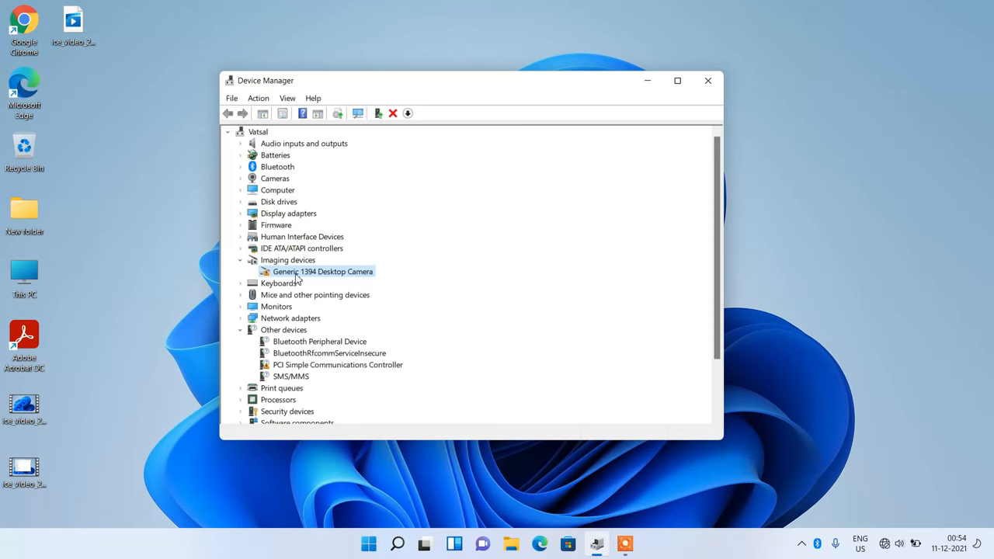
{"action": "mouse_move", "coordinate": [348, 280]}
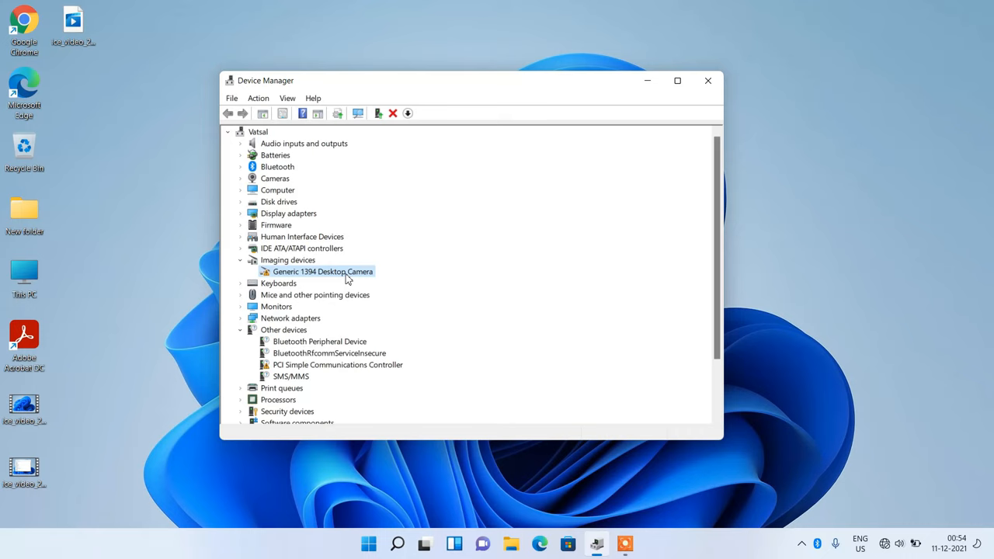
Bring up the context menu of Generic 1394 Desktop Camera under Imaging devices.
{"action": "right_click", "coordinate": [323, 270]}
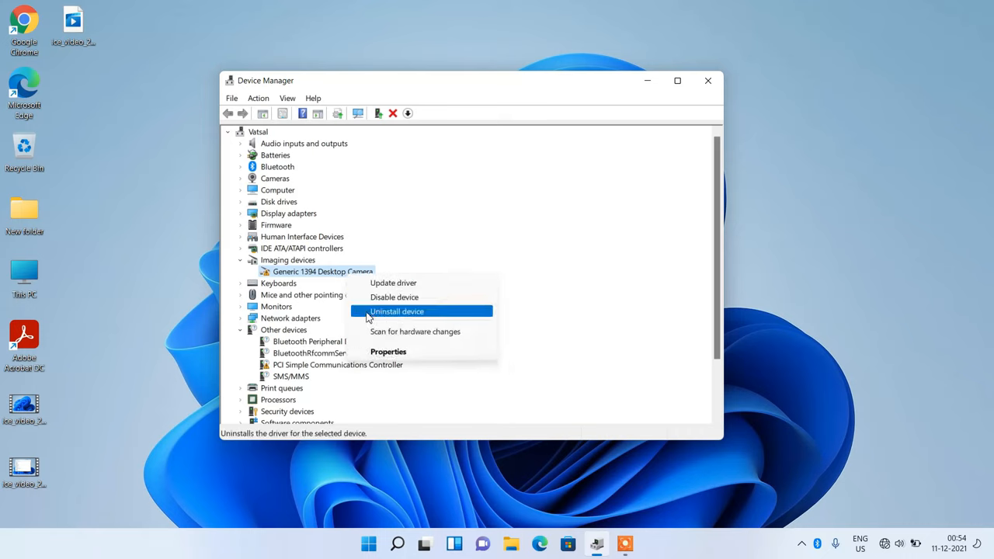
Uninstall the Generic 1394 Desktop Camera, confirm, and close Device Manager.
{"action": "left_click", "coordinate": [397, 310]}
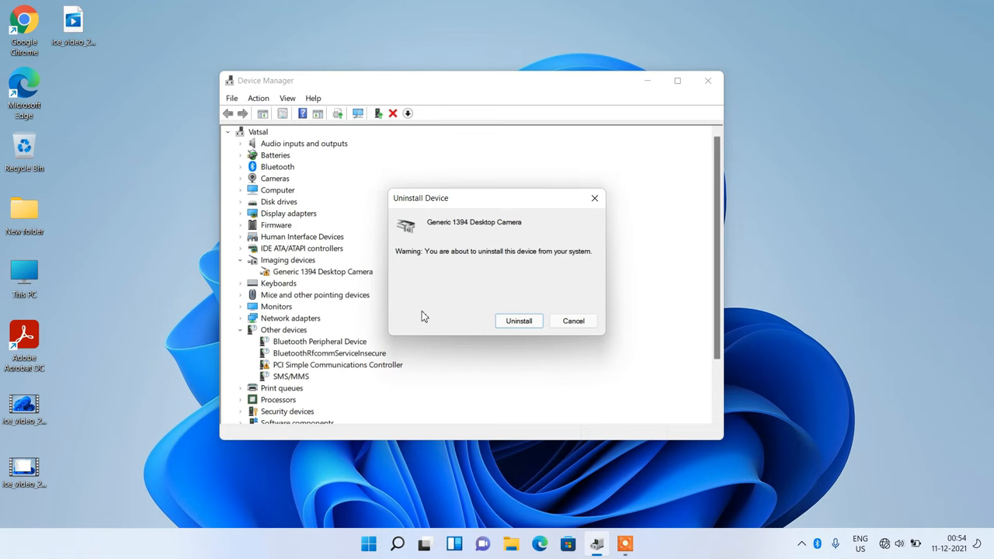
{"action": "left_click", "coordinate": [519, 320]}
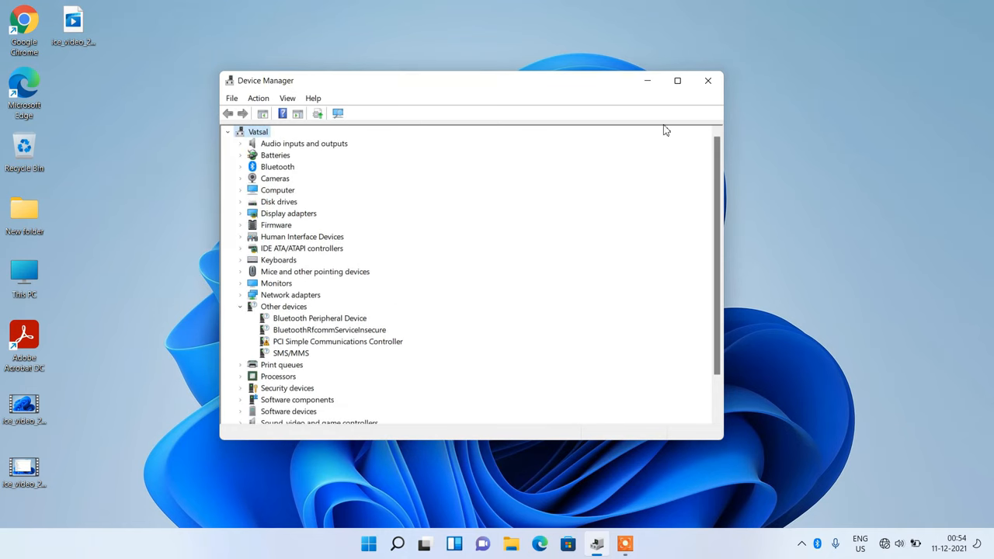
{"action": "left_click", "coordinate": [708, 80]}
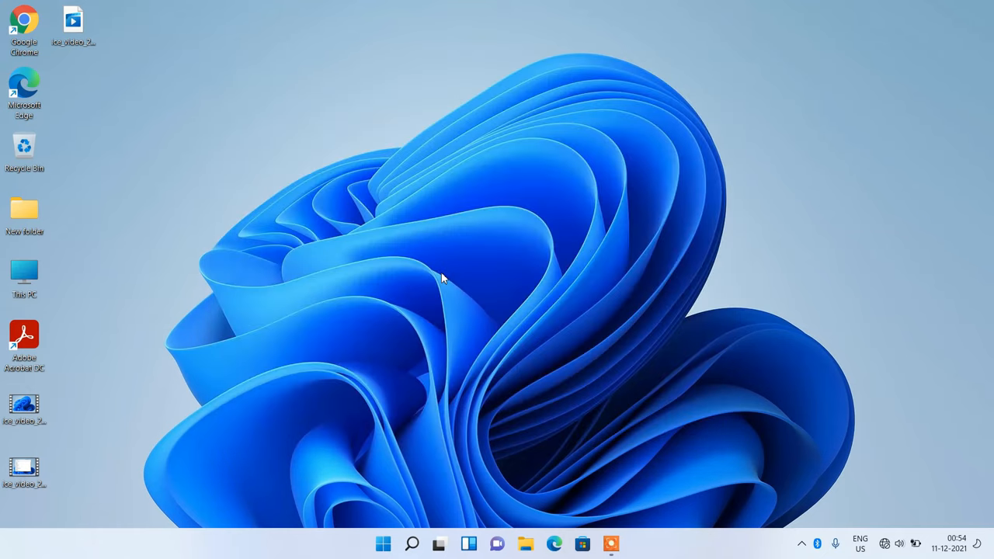